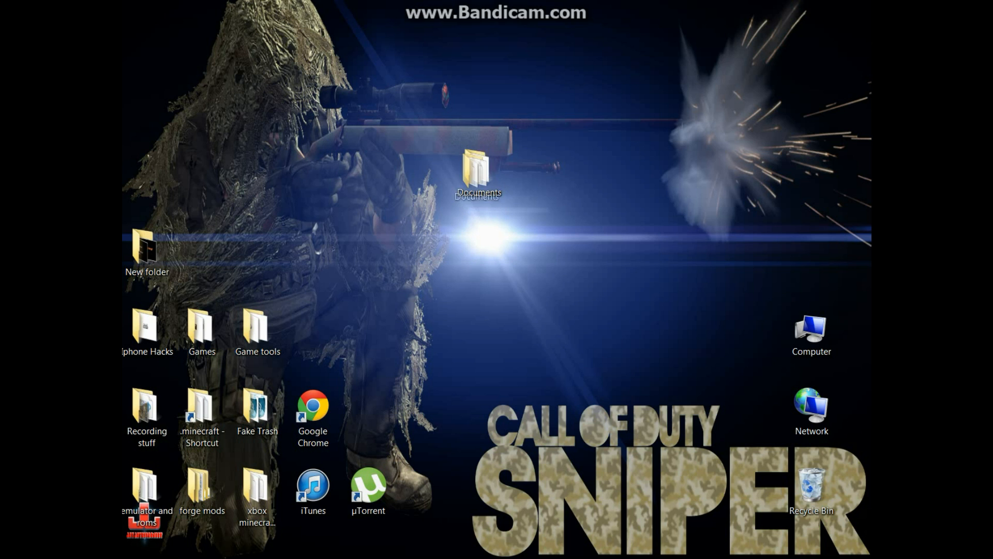
Step: Go into the Iphone Hacks folder and select the iFunbox shortcut
{"action": "left_click", "coordinate": [478, 170]}
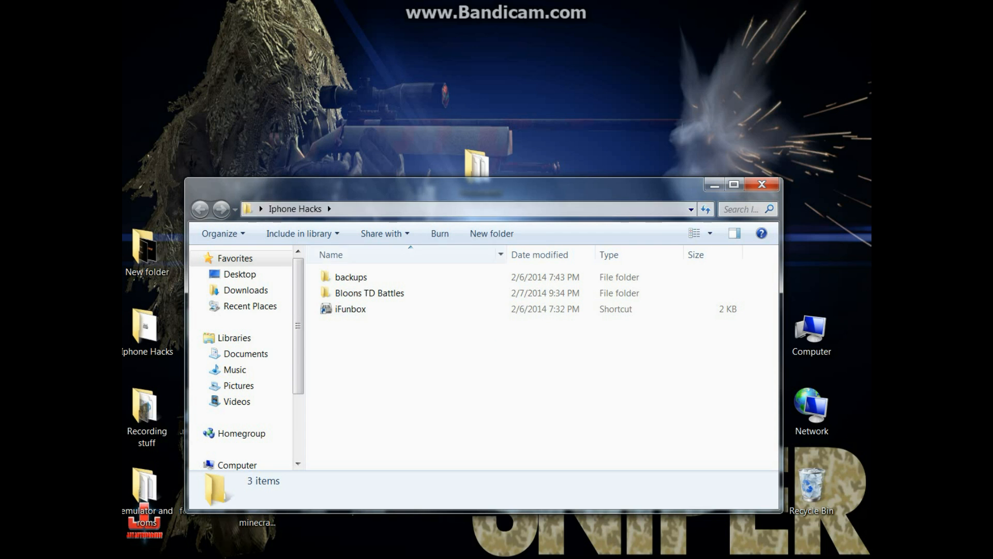
{"action": "left_click", "coordinate": [350, 308]}
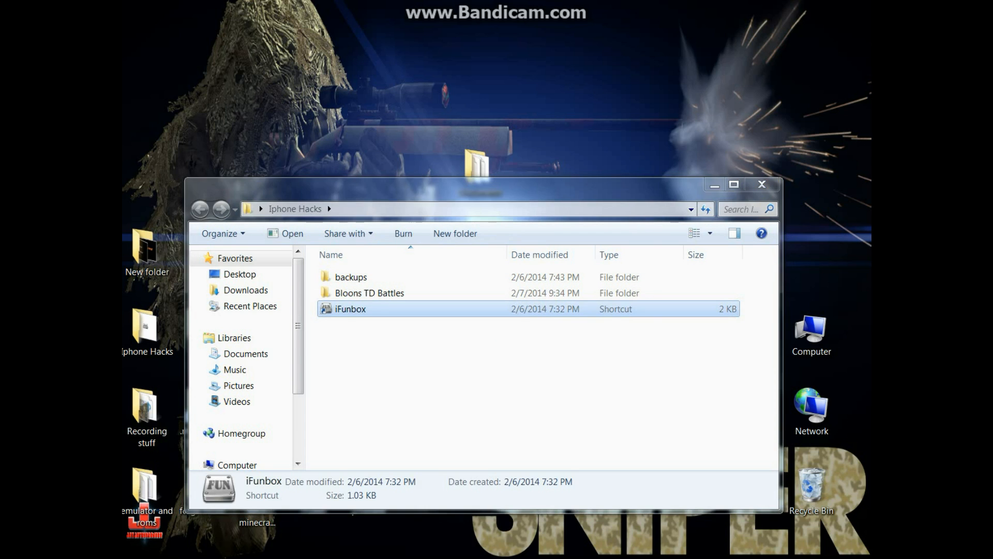
Step: Launch iFunBox, switch to the iFunbox Classic view and dismiss the iTunes pop-up
{"action": "double_click", "coordinate": [349, 308]}
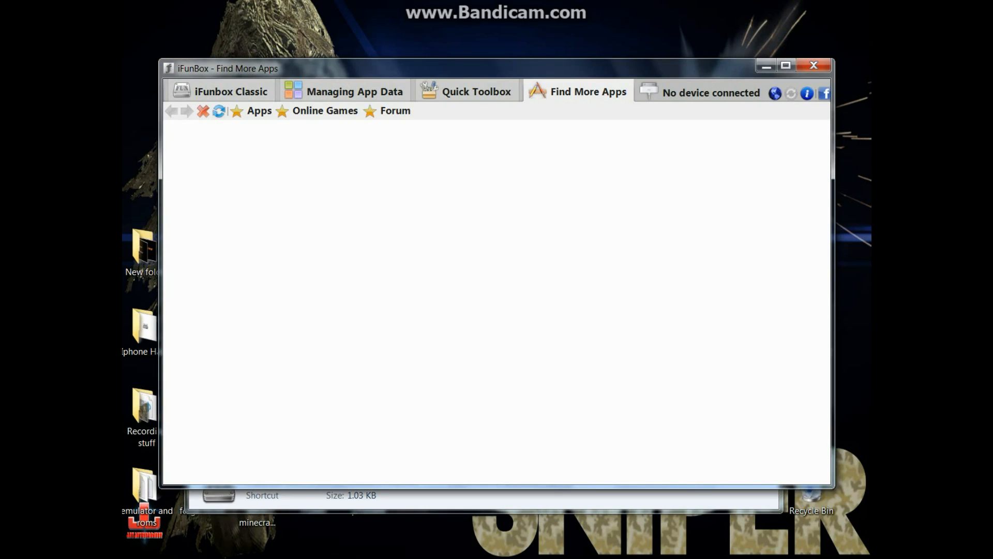
{"action": "left_click", "coordinate": [815, 65]}
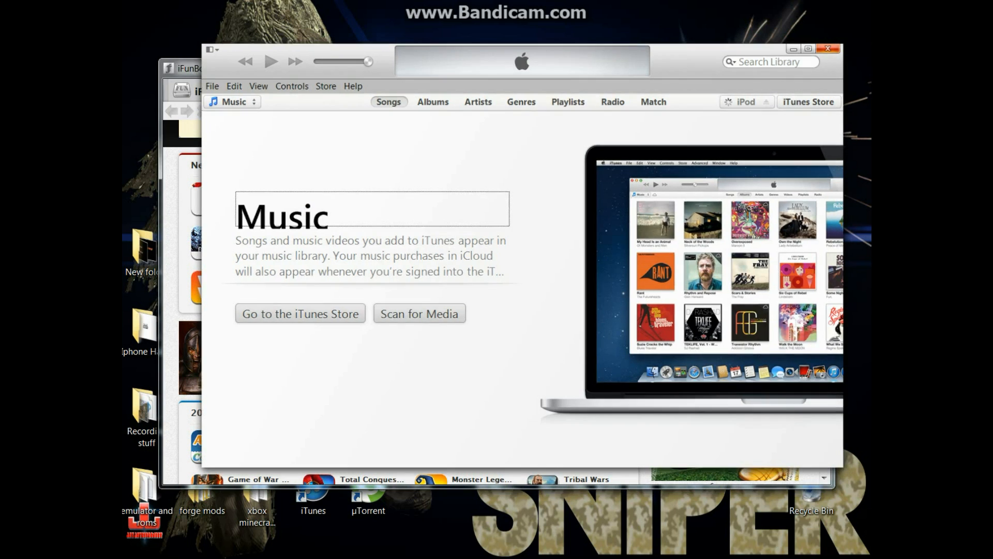
{"action": "left_click", "coordinate": [587, 91]}
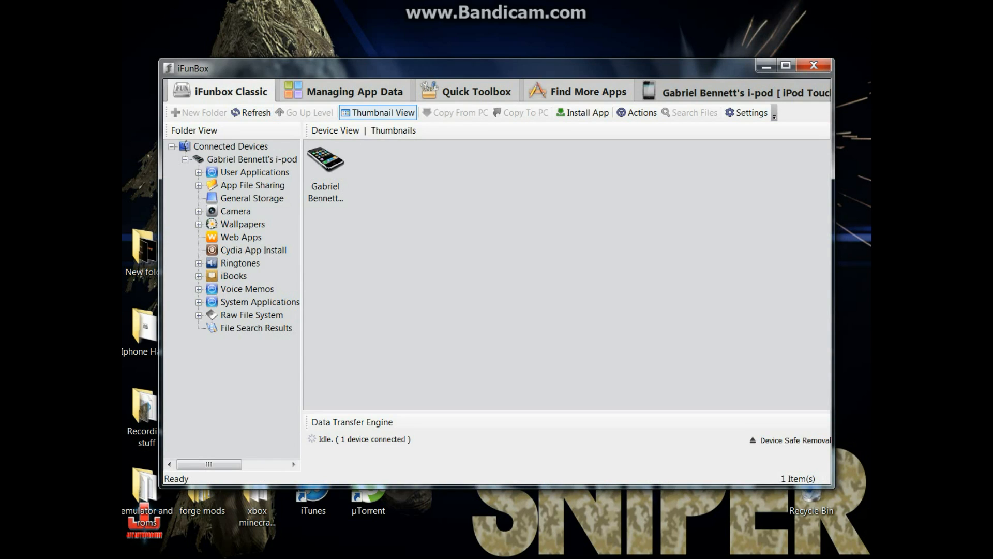
Step: Browse the iPod's User Applications and enter the BikeRaceTFG app folder
{"action": "double_click", "coordinate": [324, 160]}
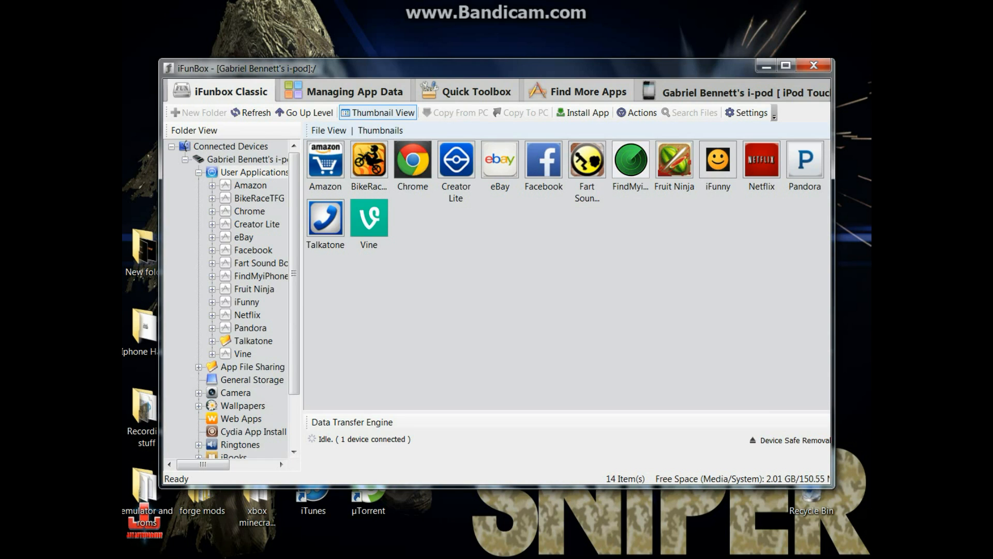
{"action": "mouse_move", "coordinate": [368, 158]}
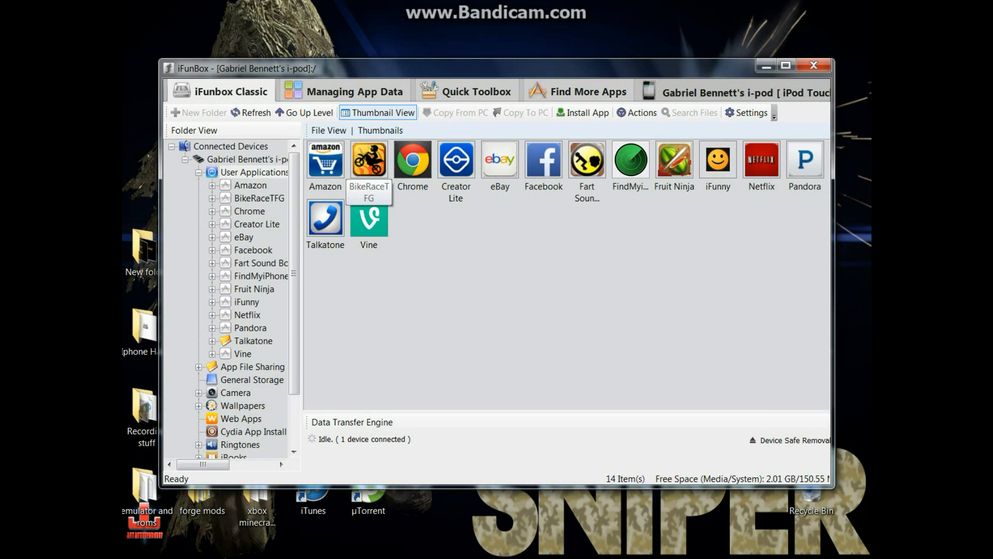
{"action": "left_click", "coordinate": [368, 159]}
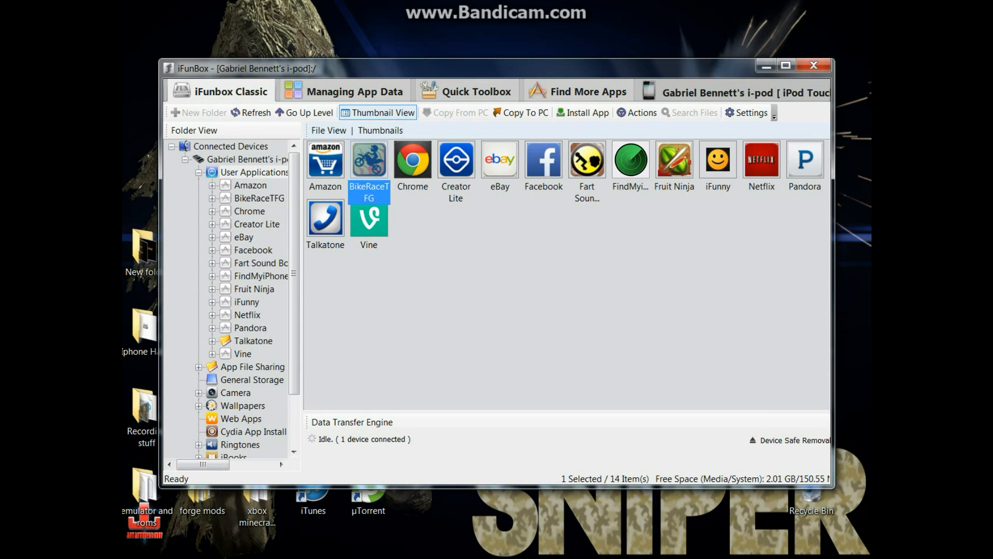
{"action": "double_click", "coordinate": [369, 159]}
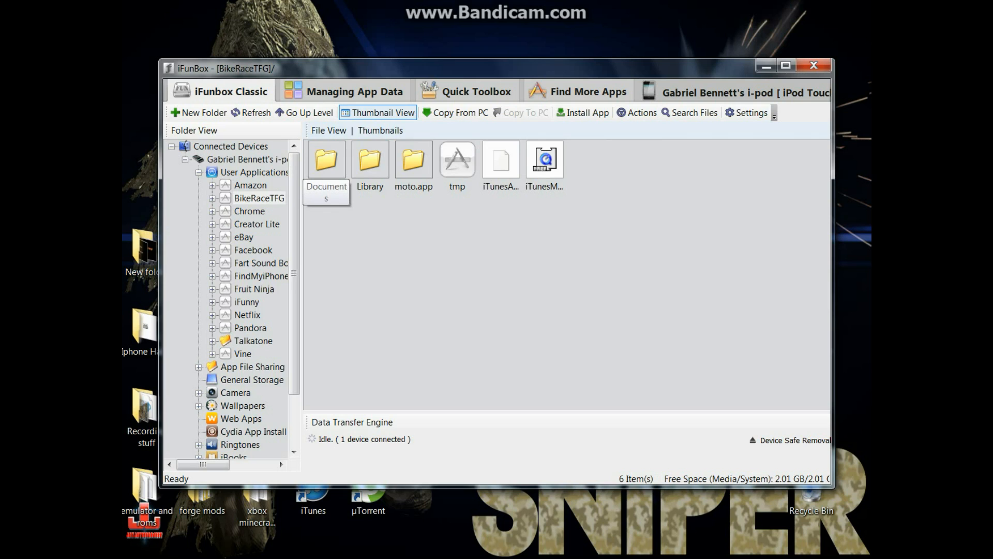
Step: Delete the Documents folder from BikeRaceTFG, confirm with OK and dismiss the AutoPlay prompt
{"action": "right_click", "coordinate": [326, 159]}
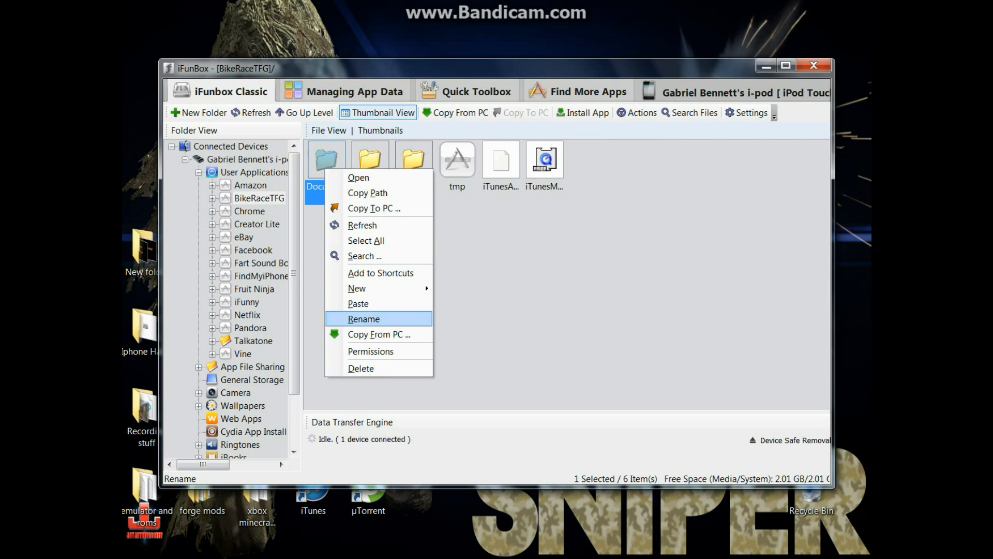
{"action": "left_click", "coordinate": [360, 368]}
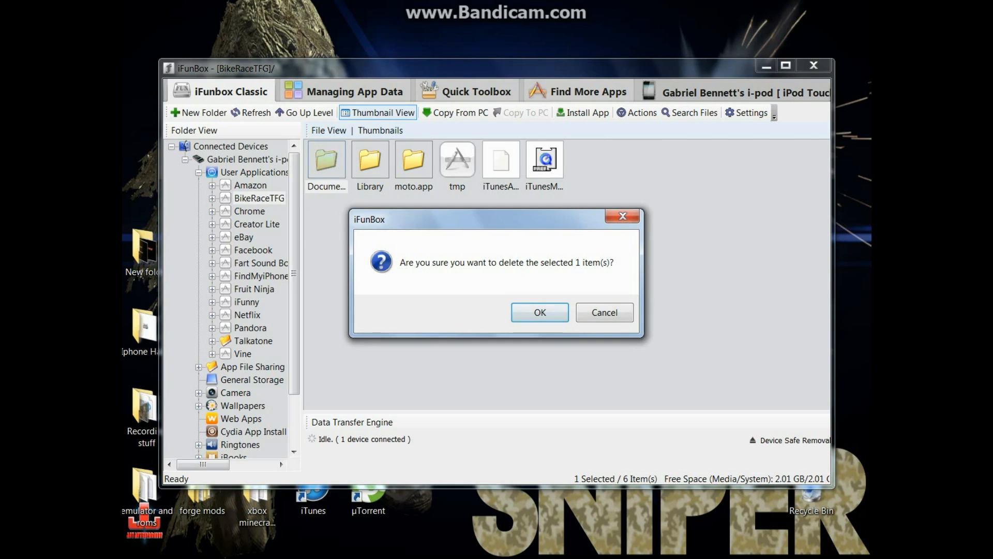
{"action": "left_click", "coordinate": [539, 311]}
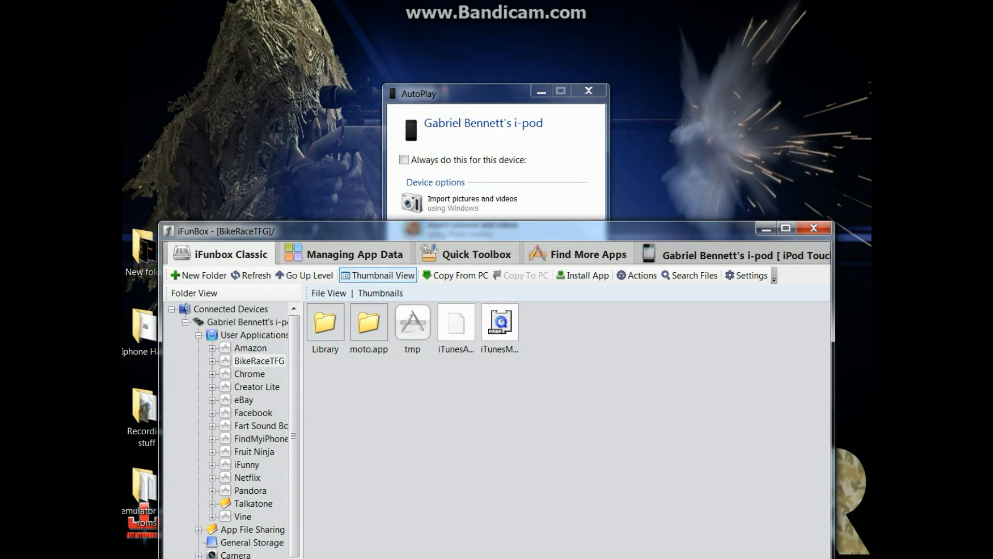
{"action": "left_click", "coordinate": [588, 91]}
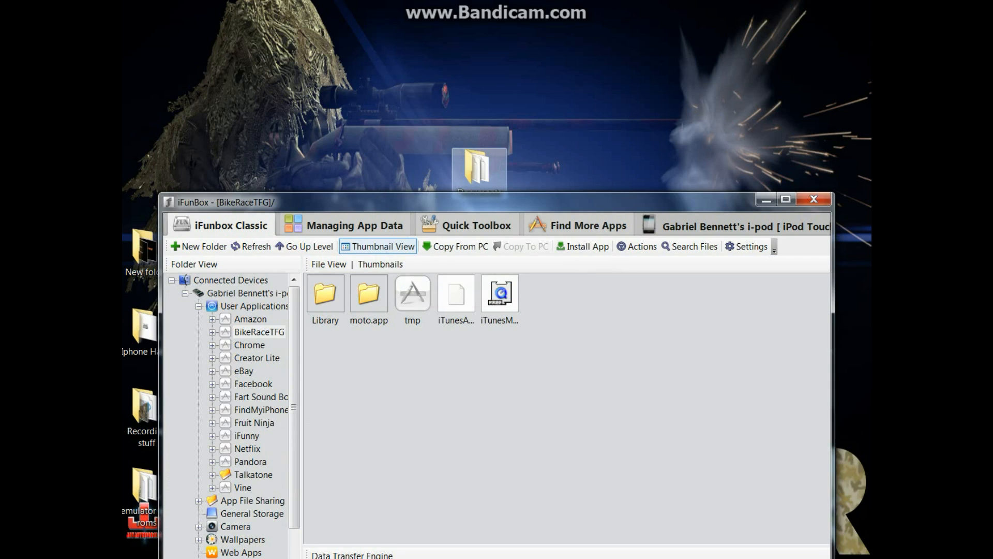